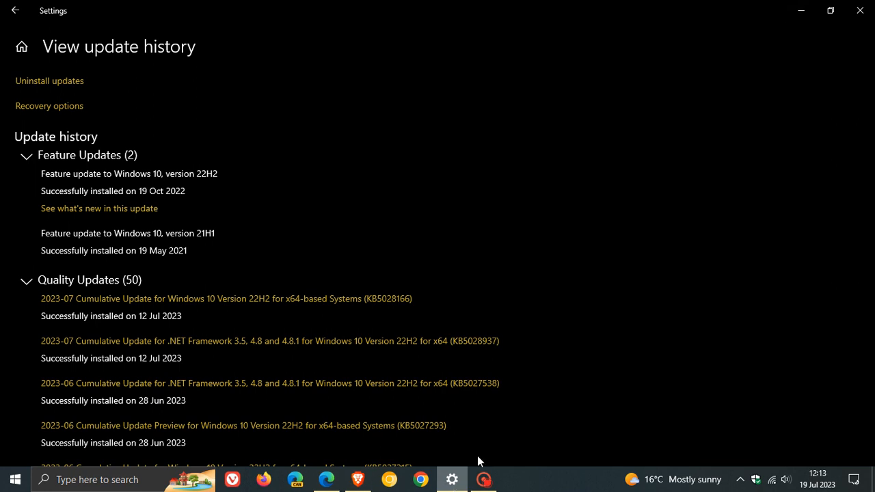
Scroll the update history list down before putting it away
{"action": "scroll", "scroll_direction": "down", "scroll_amount": 3}
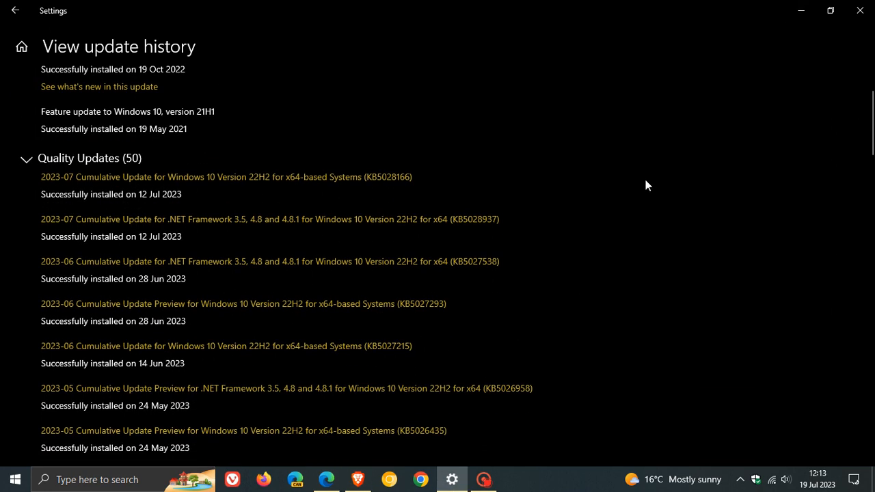
{"action": "mouse_move", "coordinate": [356, 200]}
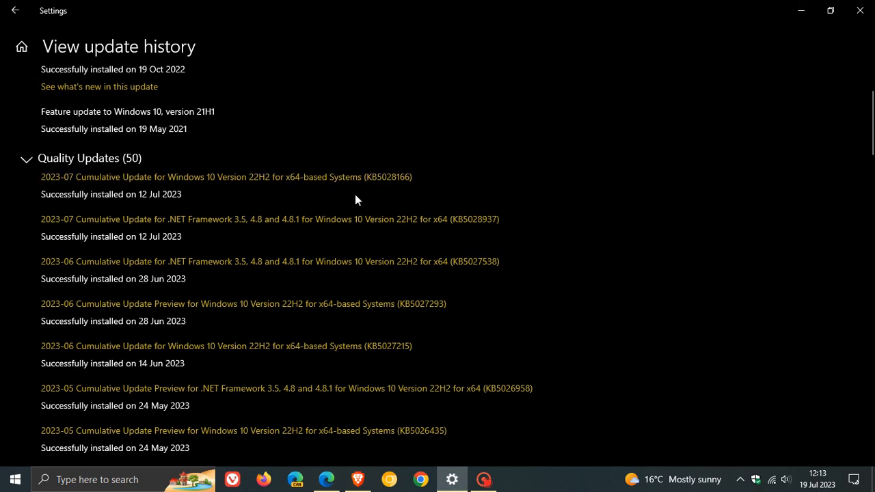
{"action": "mouse_move", "coordinate": [412, 196]}
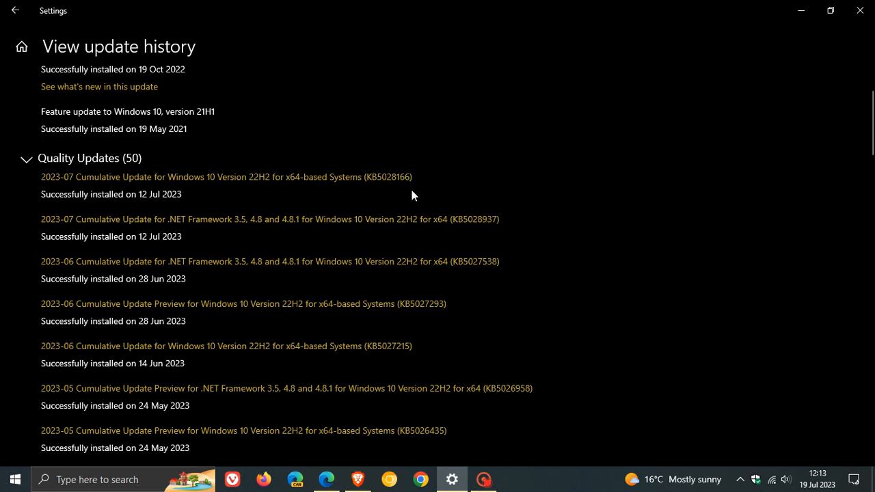
{"action": "mouse_move", "coordinate": [421, 194]}
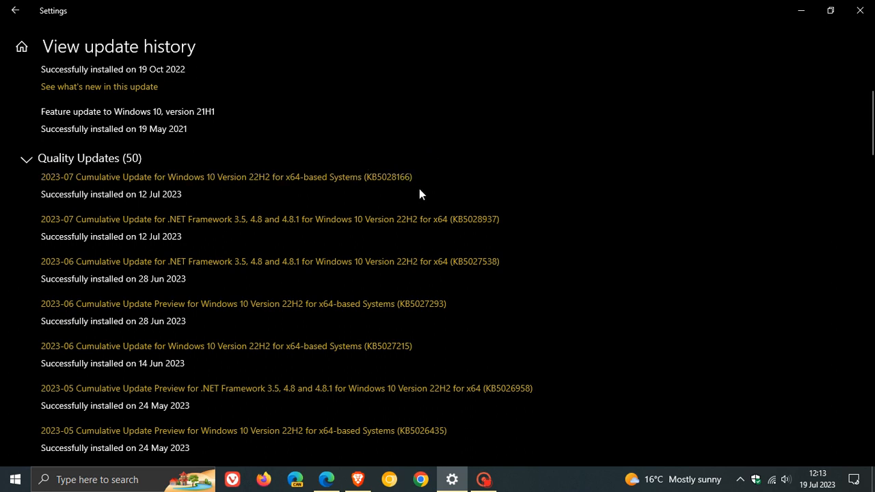
{"action": "mouse_move", "coordinate": [426, 188]}
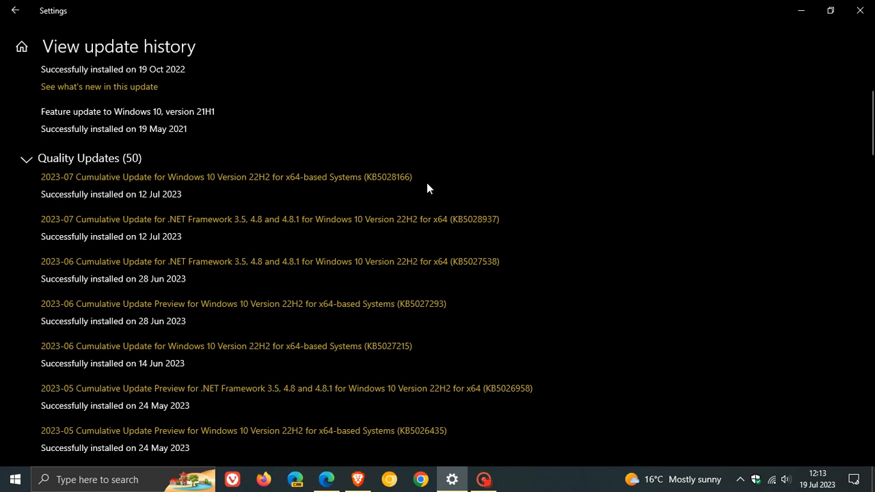
{"action": "mouse_move", "coordinate": [437, 185]}
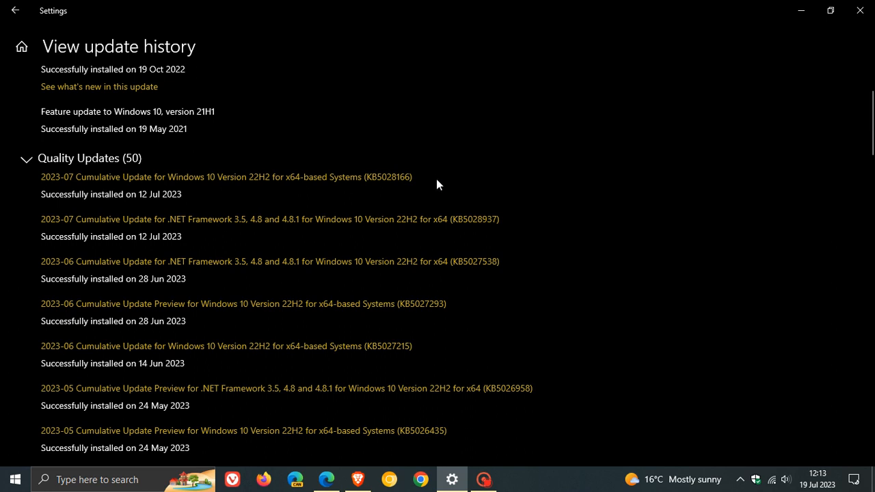
{"action": "mouse_move", "coordinate": [438, 186]}
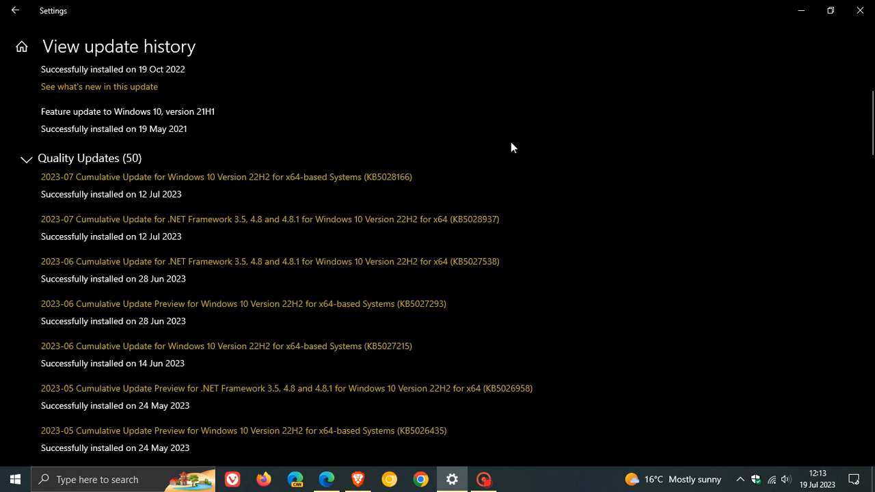
{"action": "mouse_move", "coordinate": [464, 169]}
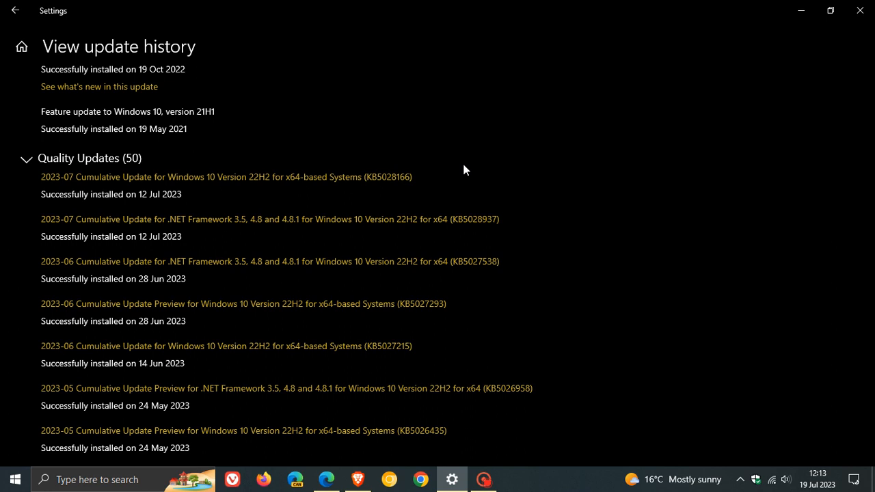
{"action": "mouse_move", "coordinate": [489, 159]}
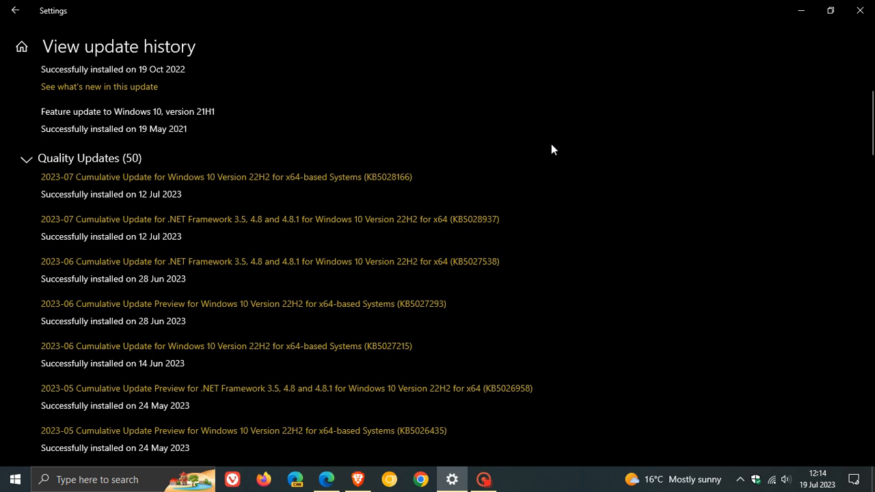
{"action": "mouse_move", "coordinate": [604, 126]}
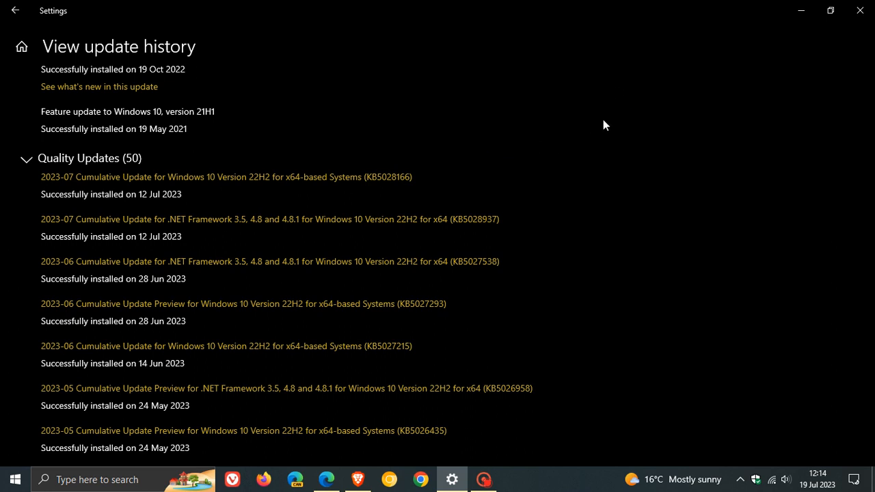
{"action": "mouse_move", "coordinate": [643, 115]}
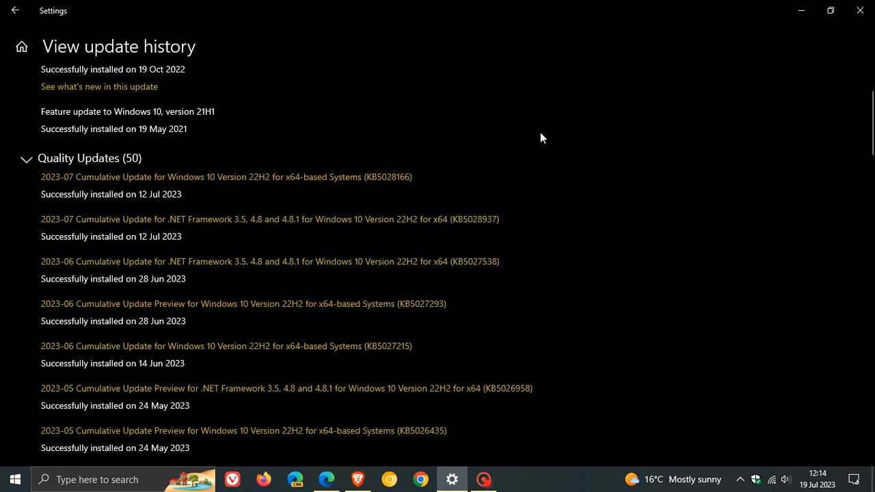
{"action": "mouse_move", "coordinate": [394, 150]}
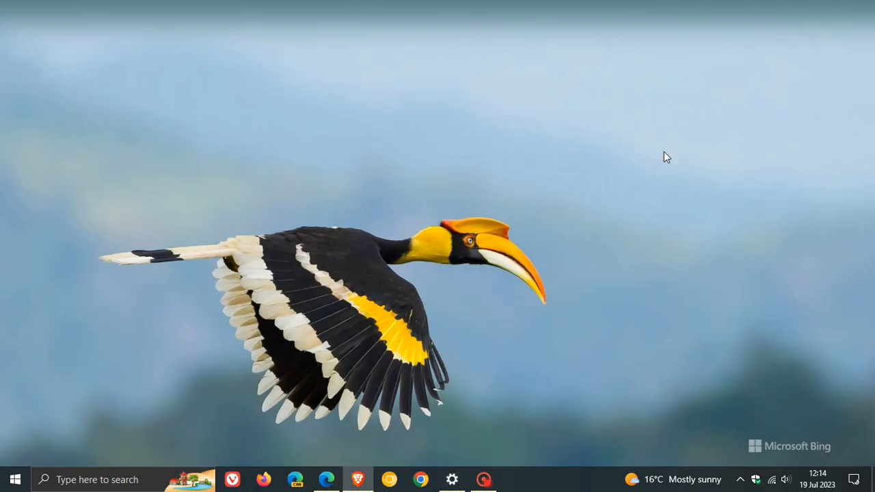
{"action": "mouse_move", "coordinate": [622, 172]}
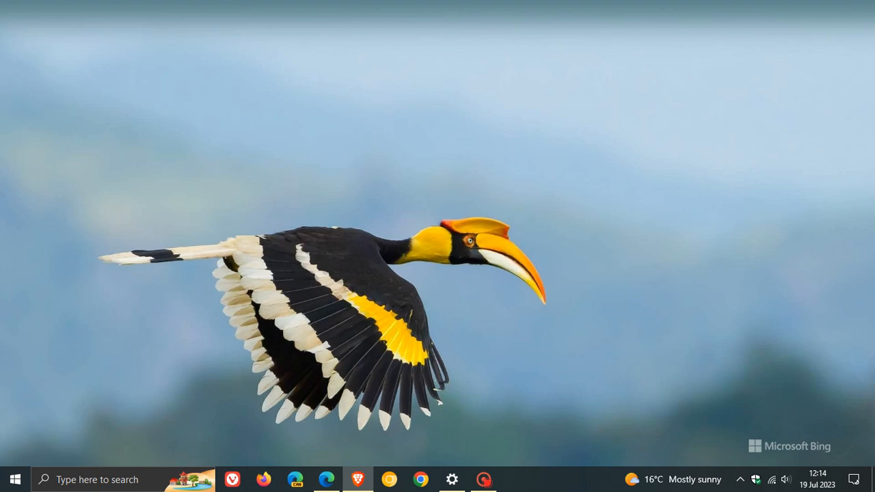
{"action": "mouse_move", "coordinate": [489, 286]}
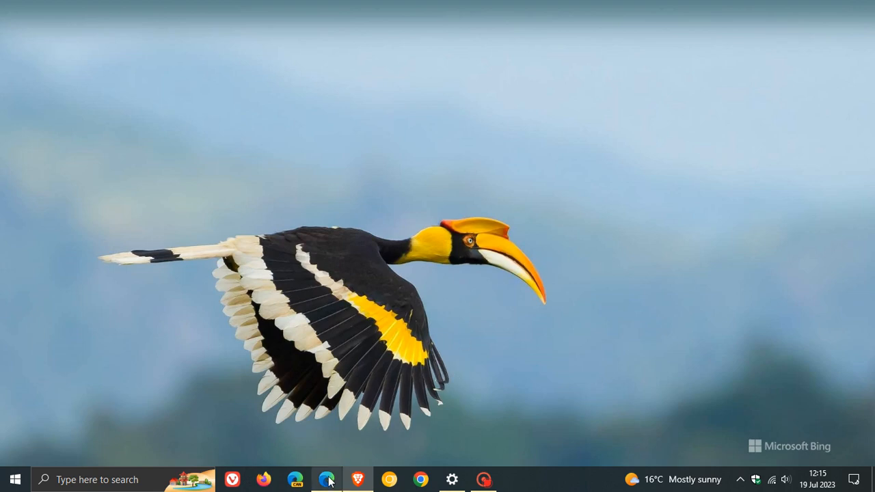
Read the Synology post's Affected section naming Windows 10 KB5028166 and its DSM guidance
{"action": "left_click", "coordinate": [327, 479]}
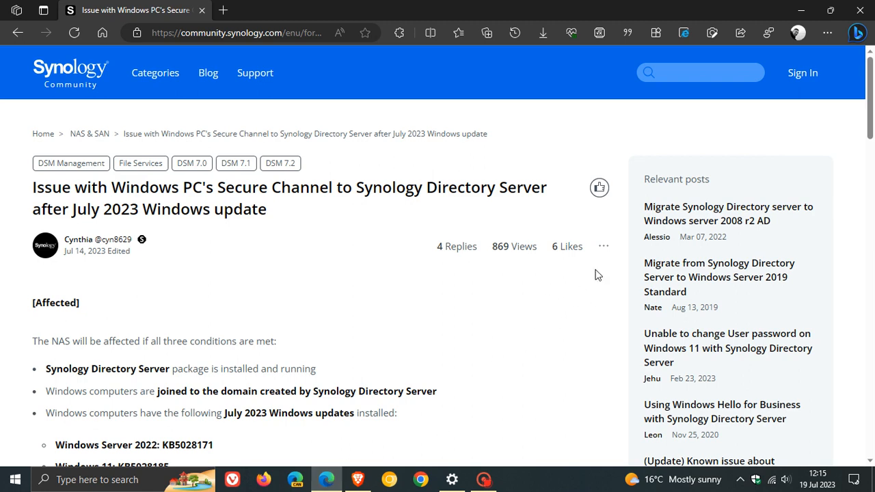
{"action": "mouse_move", "coordinate": [531, 290]}
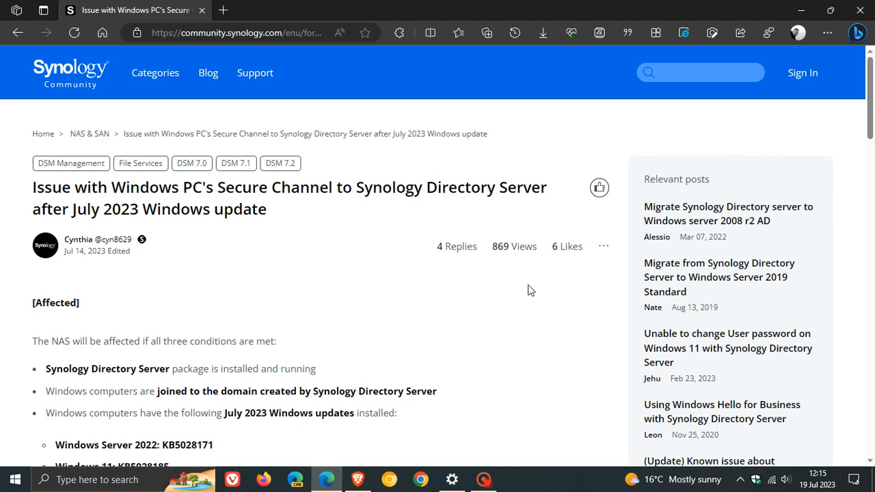
{"action": "scroll", "scroll_direction": "down", "scroll_amount": 3}
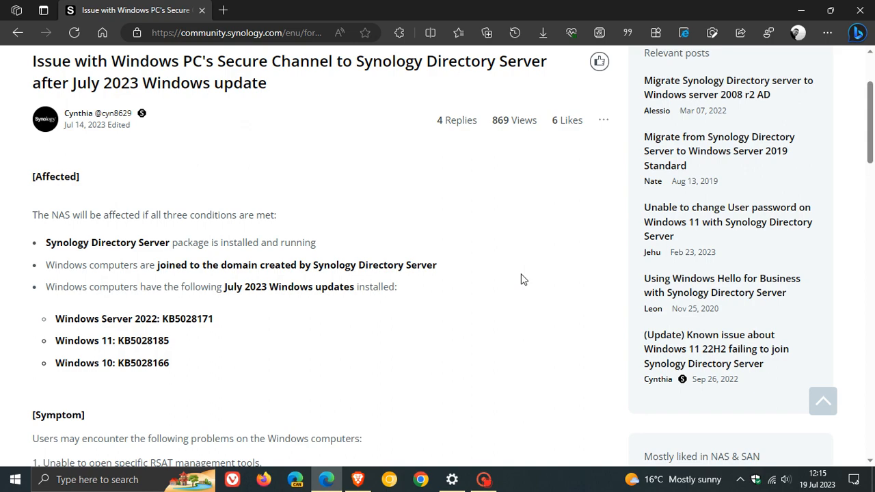
{"action": "scroll", "scroll_direction": "down", "scroll_amount": 3}
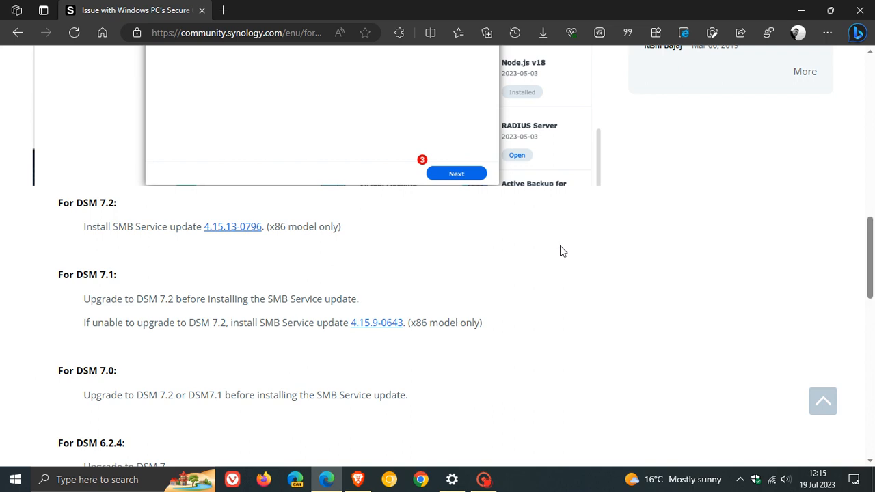
{"action": "scroll", "scroll_direction": "down", "scroll_amount": 3}
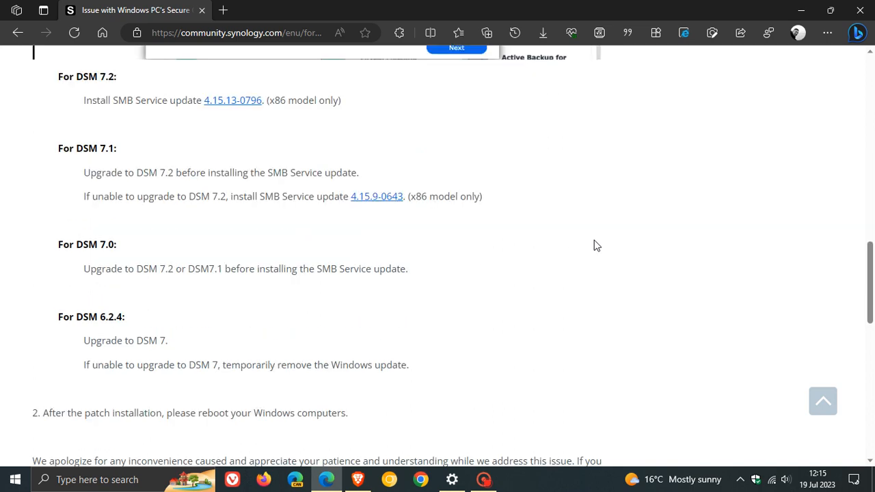
{"action": "scroll", "scroll_direction": "up", "scroll_amount": 3}
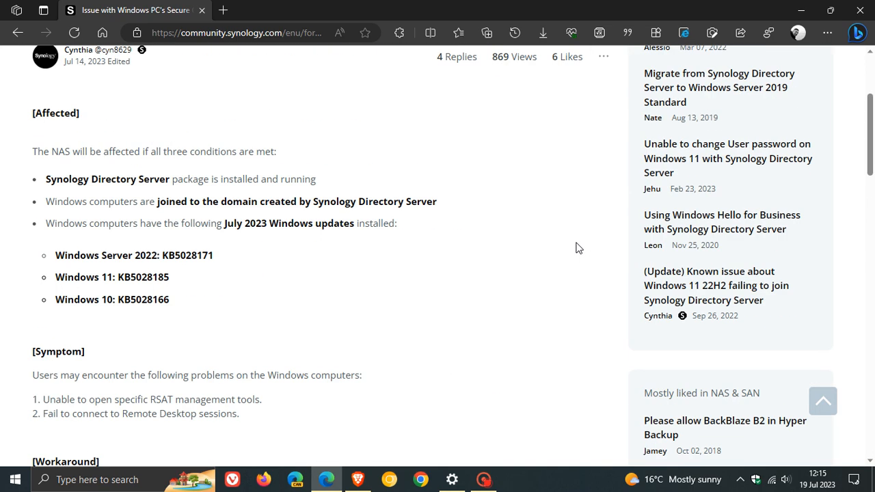
{"action": "mouse_move", "coordinate": [515, 224]}
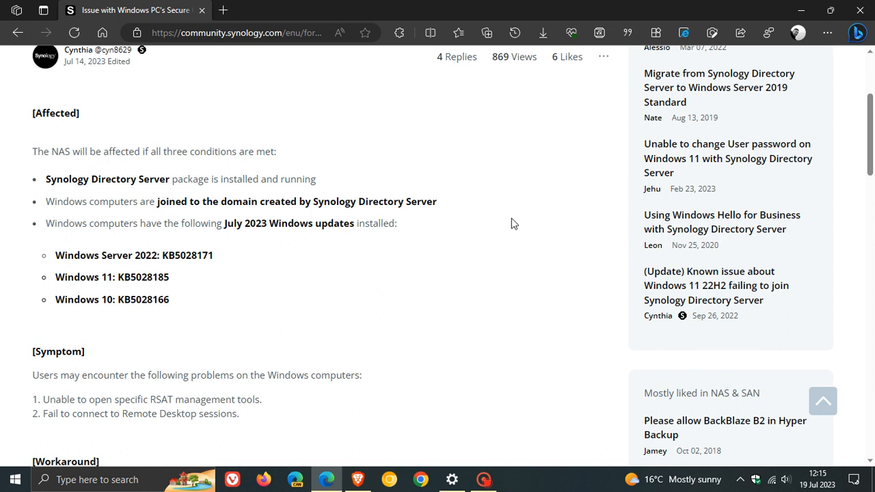
{"action": "mouse_move", "coordinate": [126, 199]}
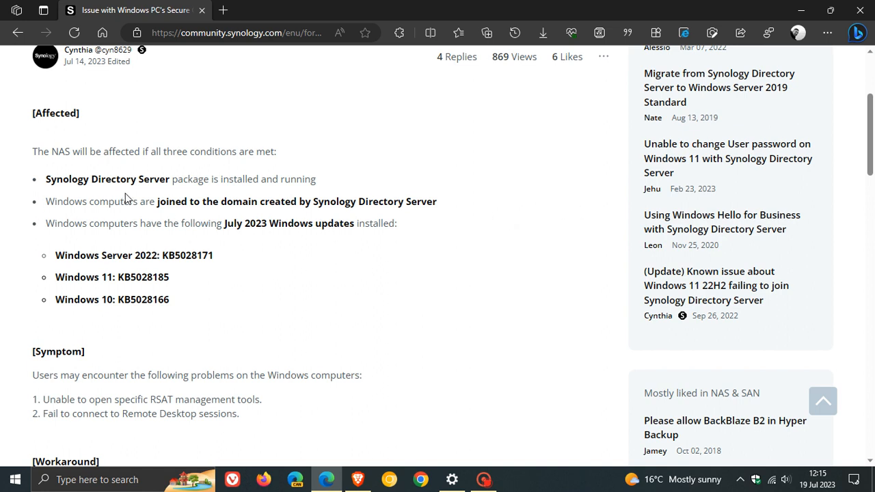
{"action": "left_click_drag", "start_coordinate": [45, 201], "coordinate": [356, 201]}
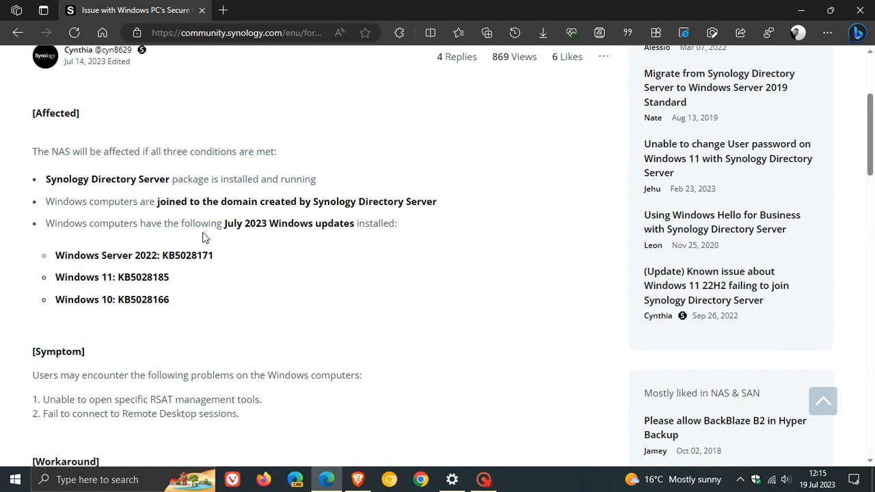
{"action": "mouse_move", "coordinate": [343, 241]}
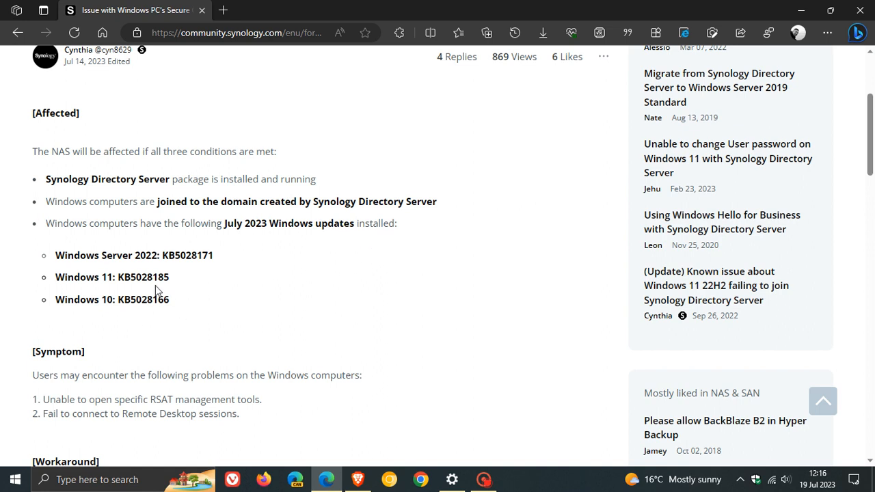
{"action": "mouse_move", "coordinate": [151, 316]}
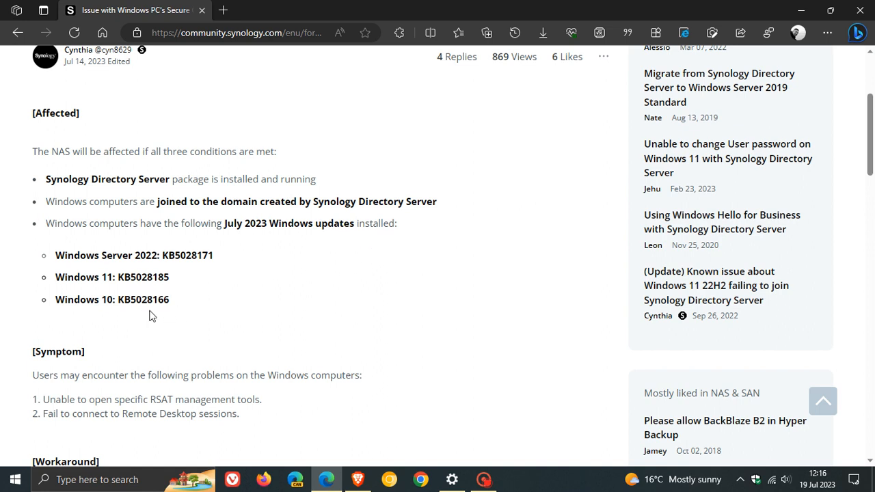
{"action": "mouse_move", "coordinate": [592, 273]}
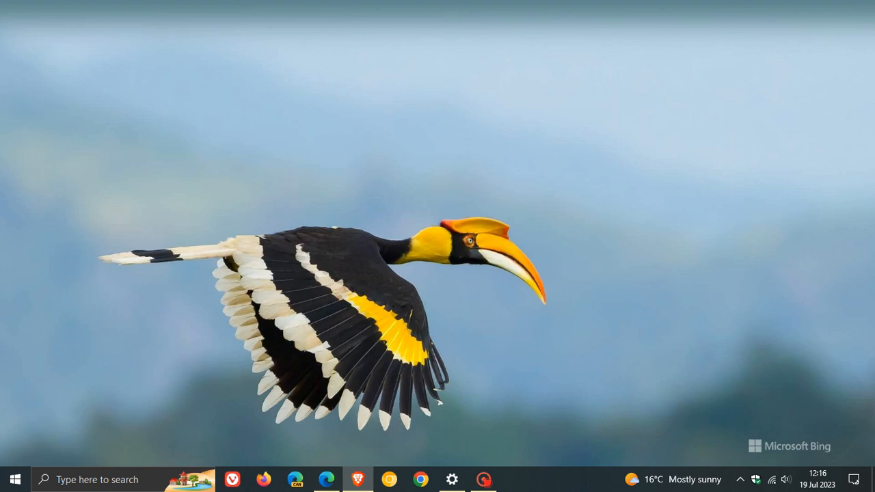
{"action": "mouse_move", "coordinate": [554, 180]}
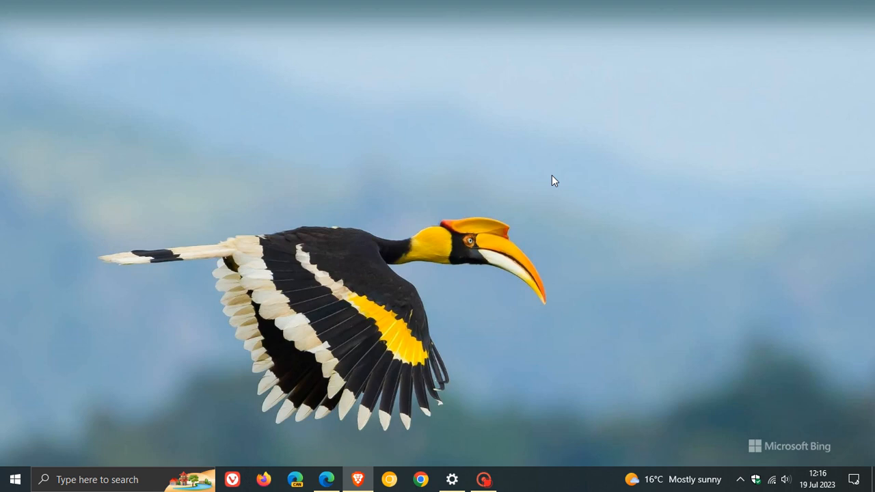
{"action": "mouse_move", "coordinate": [444, 422]}
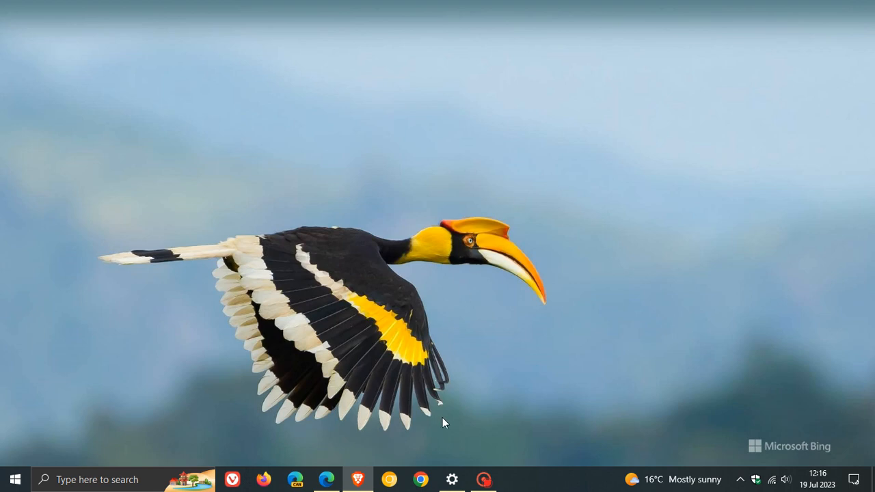
Restore the Settings window showing View update history from the taskbar
{"action": "left_click", "coordinate": [451, 479]}
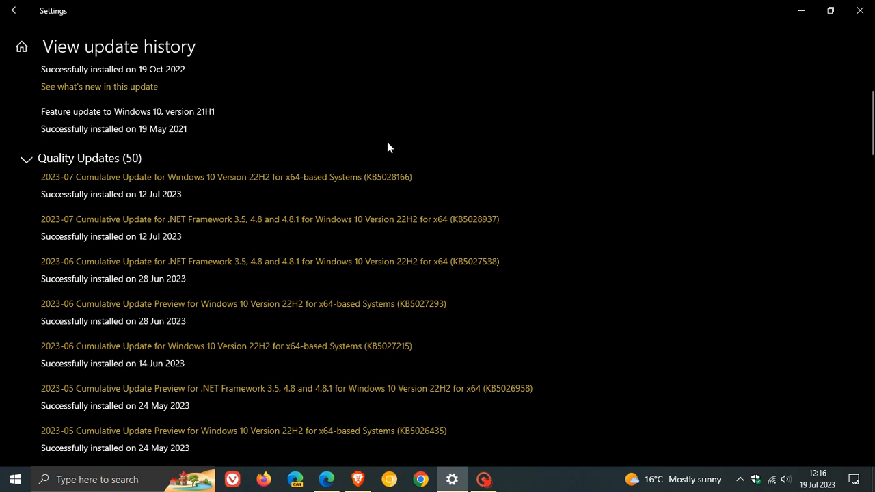
{"action": "mouse_move", "coordinate": [572, 162]}
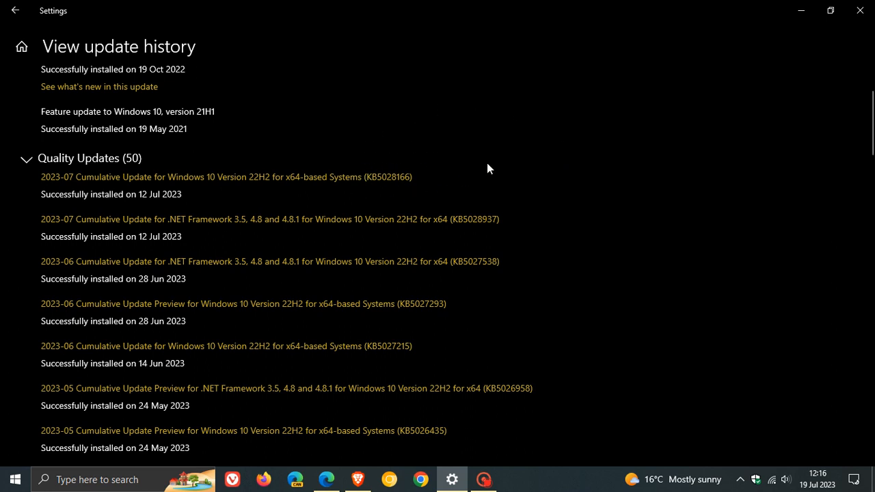
Compare KB5028166's 12 Jul 2023 install date with today's date, then return to Windows Update
{"action": "left_click", "coordinate": [816, 478]}
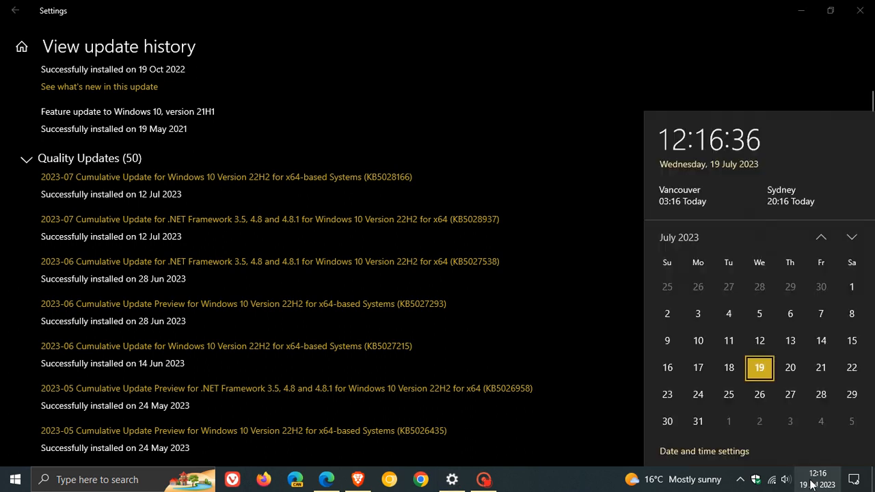
{"action": "mouse_move", "coordinate": [759, 393]}
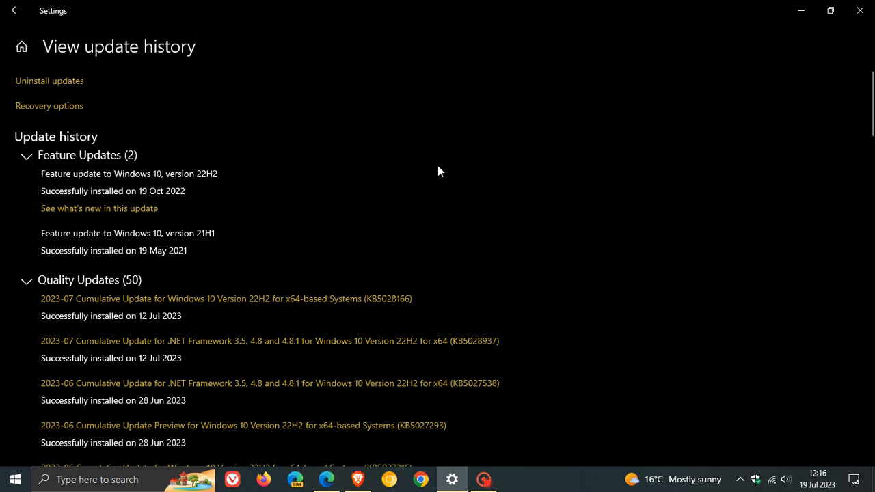
{"action": "mouse_move", "coordinate": [481, 224]}
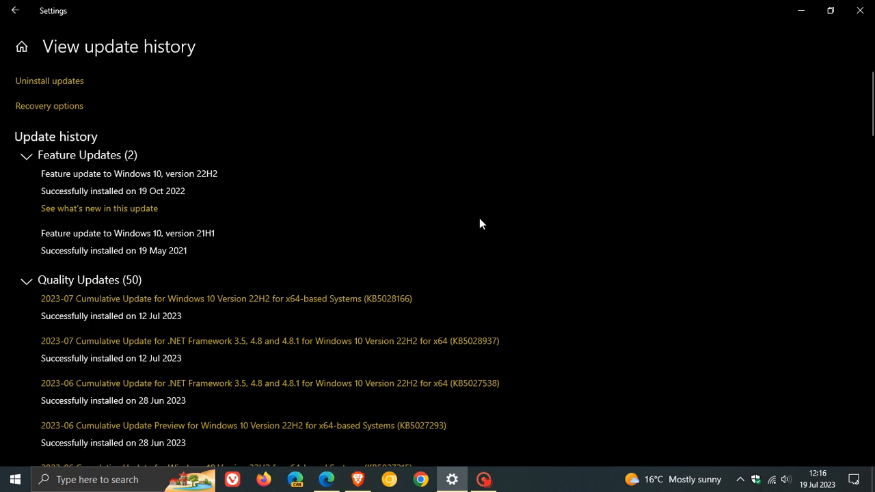
{"action": "mouse_move", "coordinate": [640, 191]}
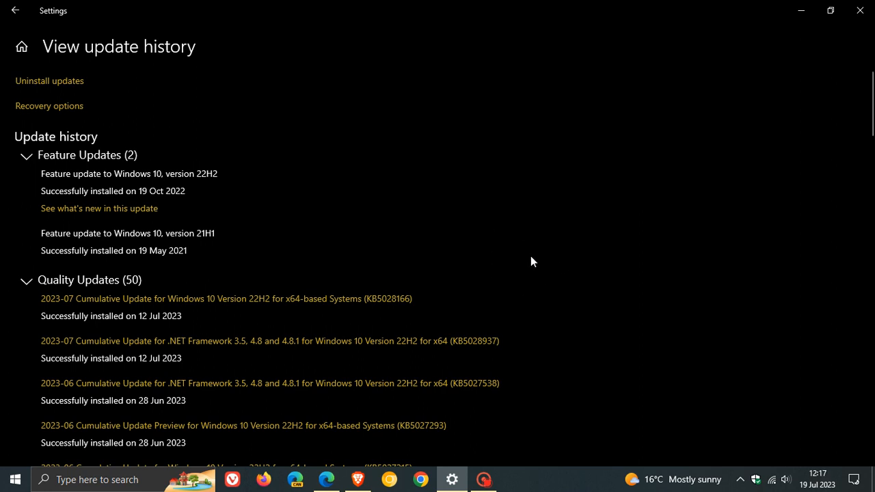
{"action": "mouse_move", "coordinate": [438, 300]}
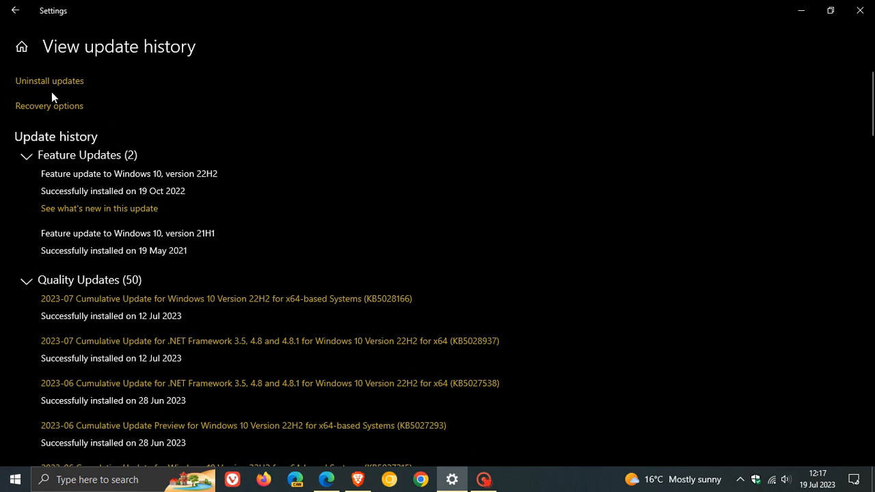
{"action": "mouse_move", "coordinate": [802, 11]}
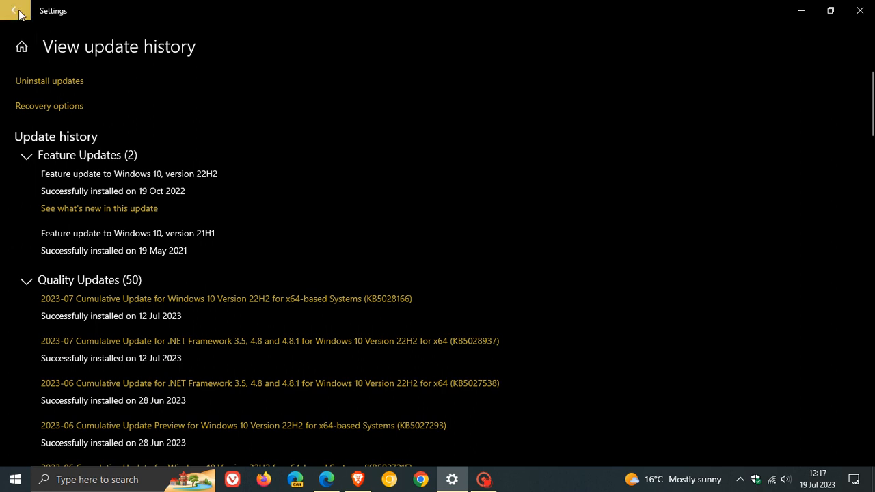
{"action": "left_click", "coordinate": [15, 10]}
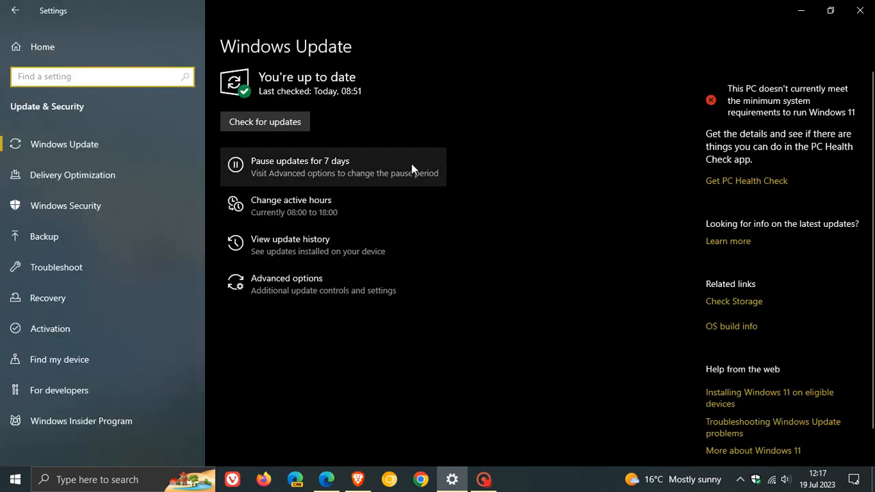
{"action": "mouse_move", "coordinate": [769, 42]}
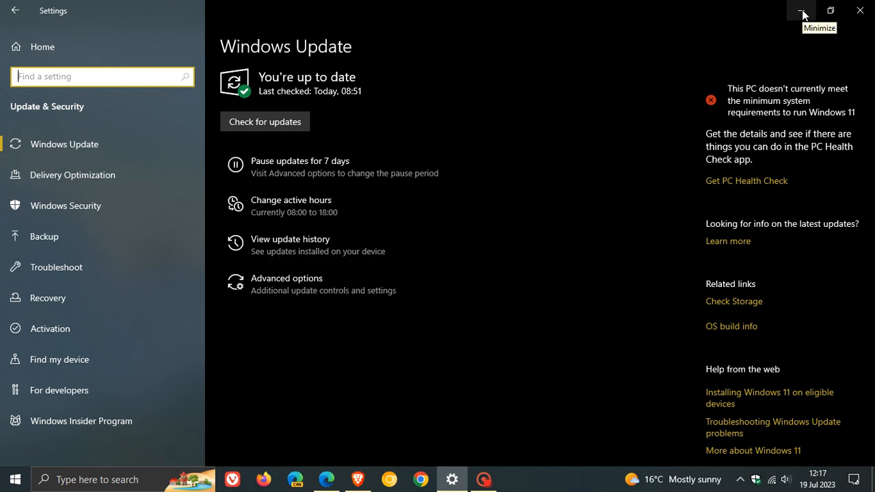
Minimize the Settings window so only the desktop wallpaper shows
{"action": "left_click", "coordinate": [803, 11]}
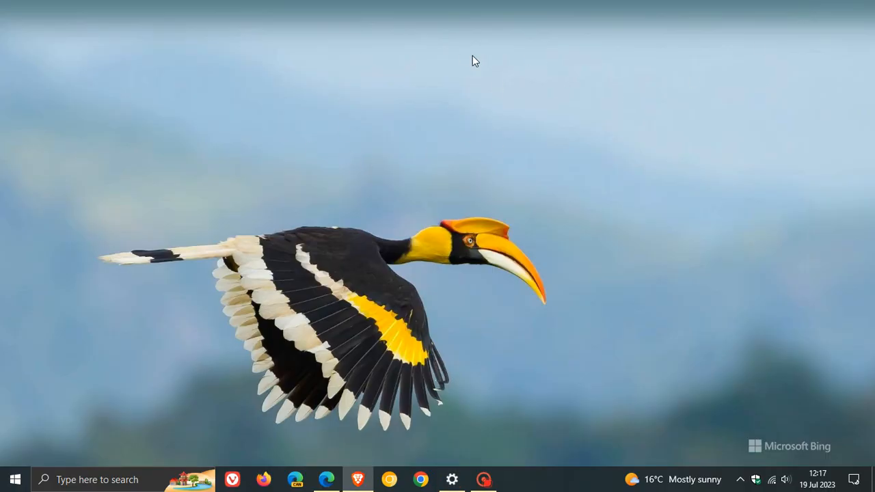
{"action": "mouse_move", "coordinate": [547, 84]}
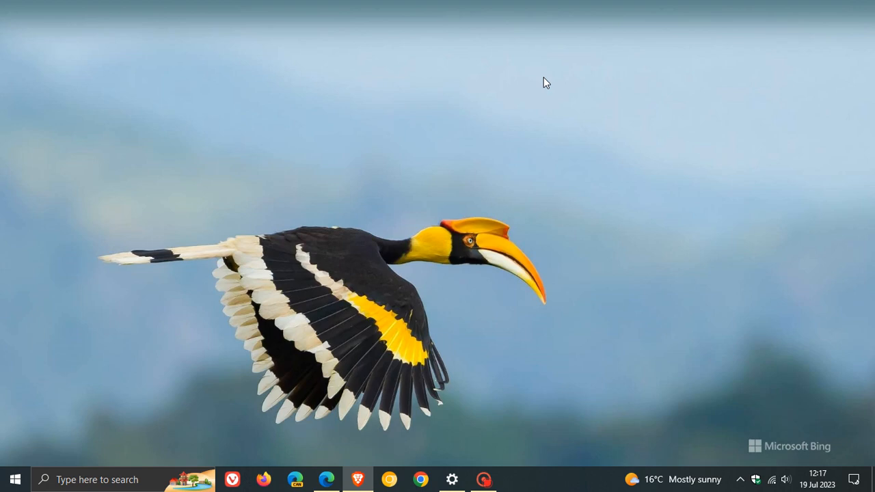
{"action": "mouse_move", "coordinate": [366, 60]}
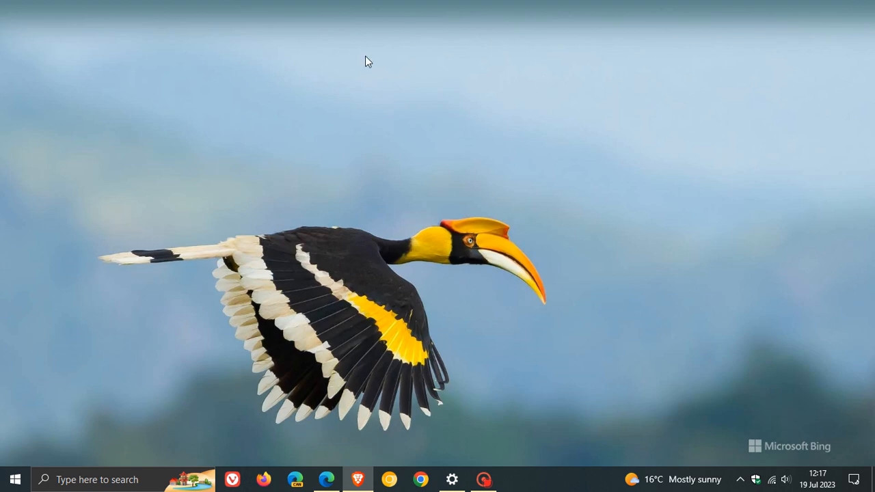
{"action": "mouse_move", "coordinate": [493, 84]}
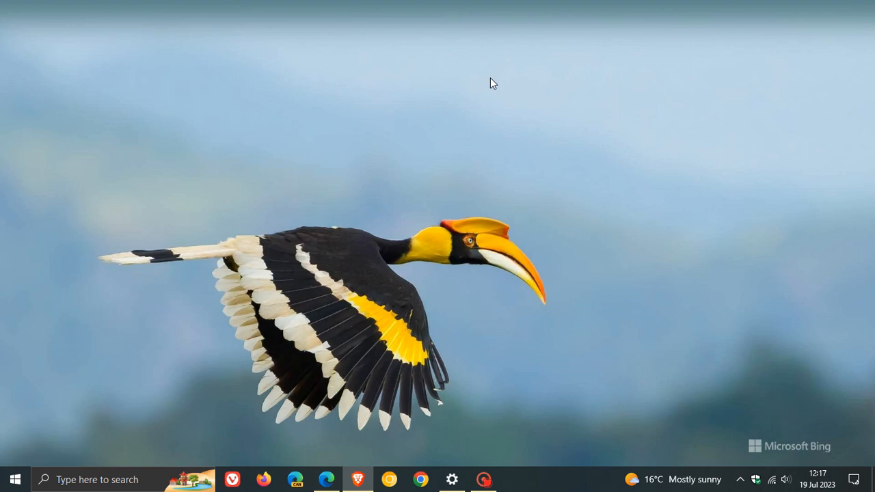